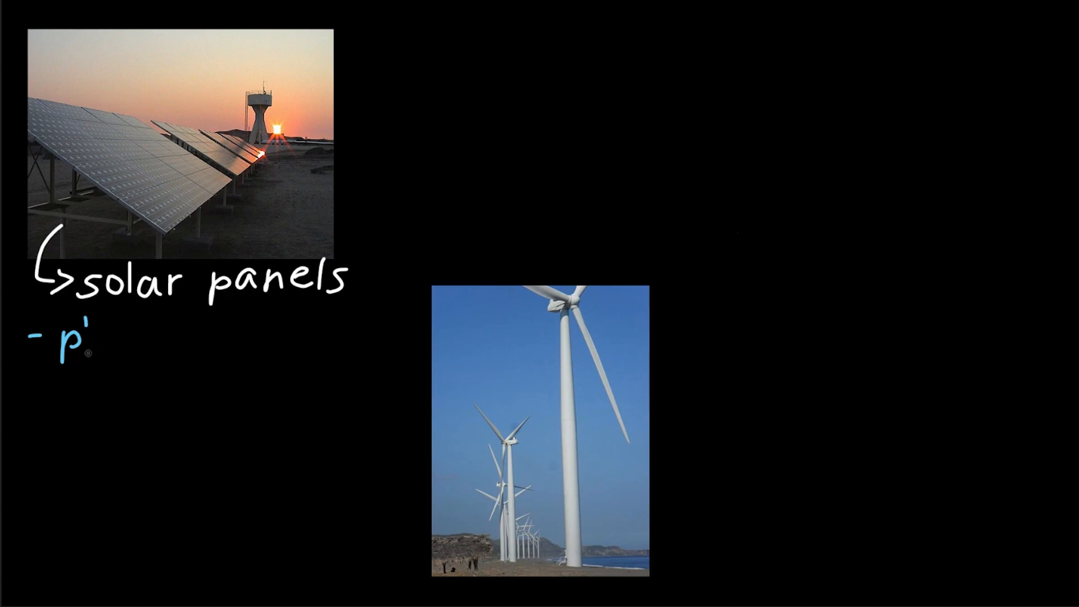
pyautogui.write('photons')
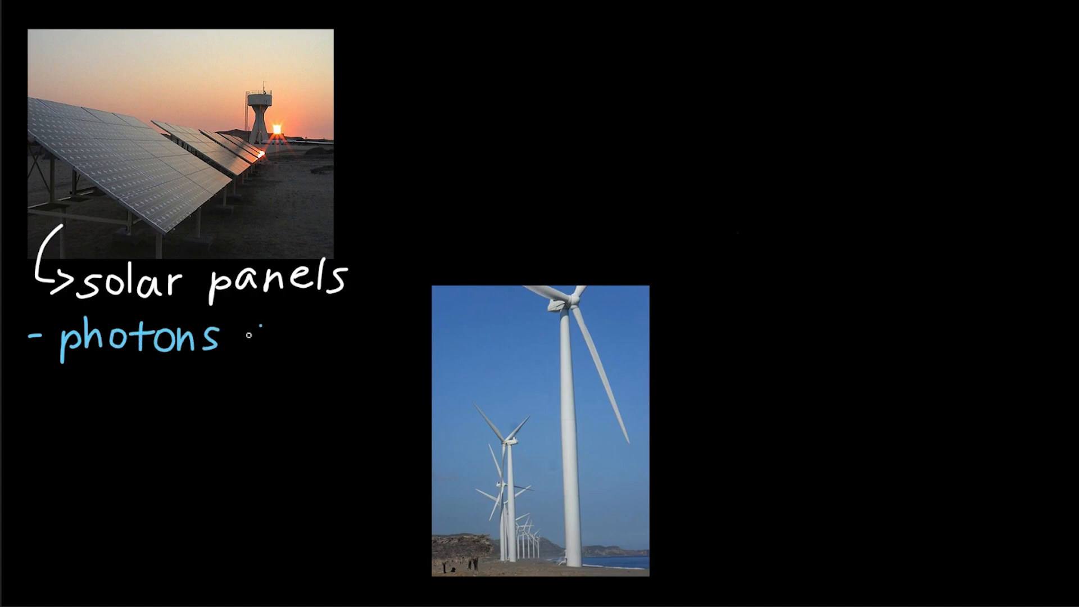
pyautogui.write('generate electricity')
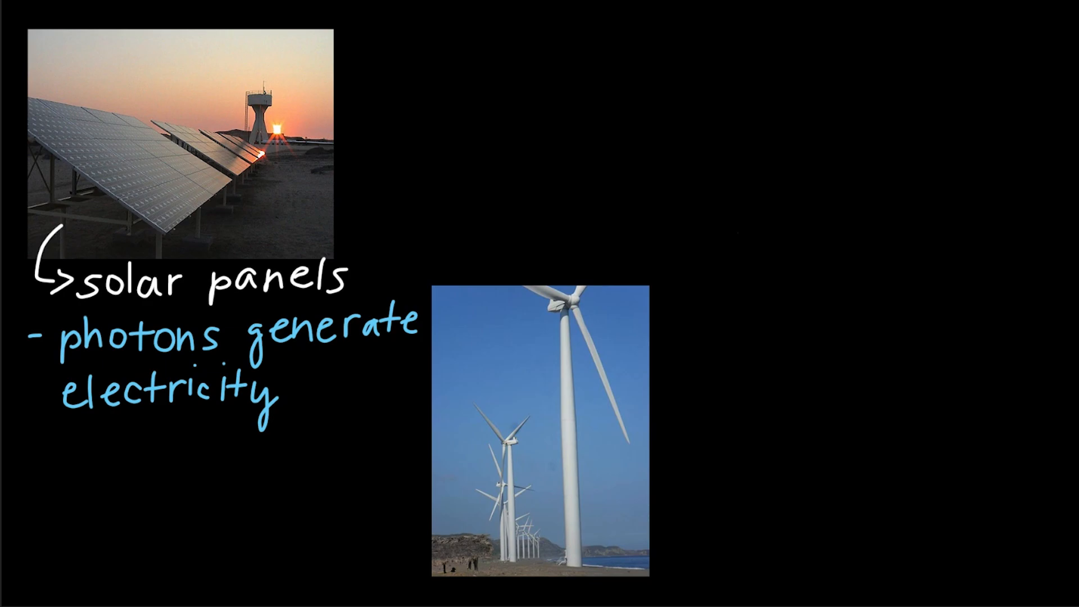